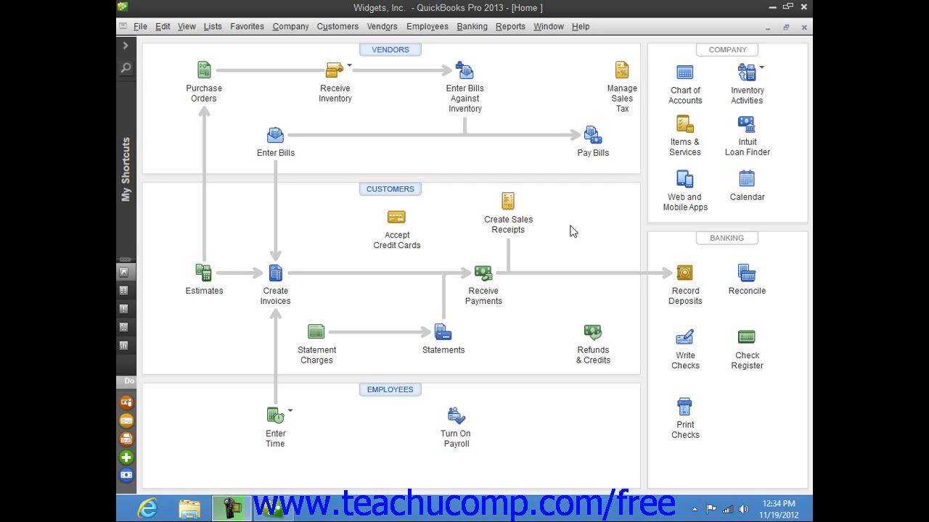
Open a blank Write Checks form for the Checking account via Banking > Write Checks.
click(472, 26)
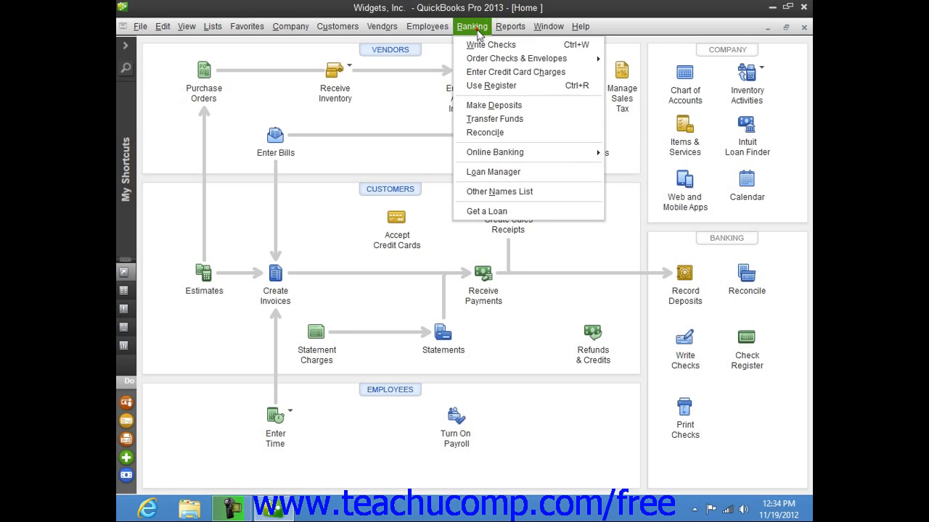
click(472, 26)
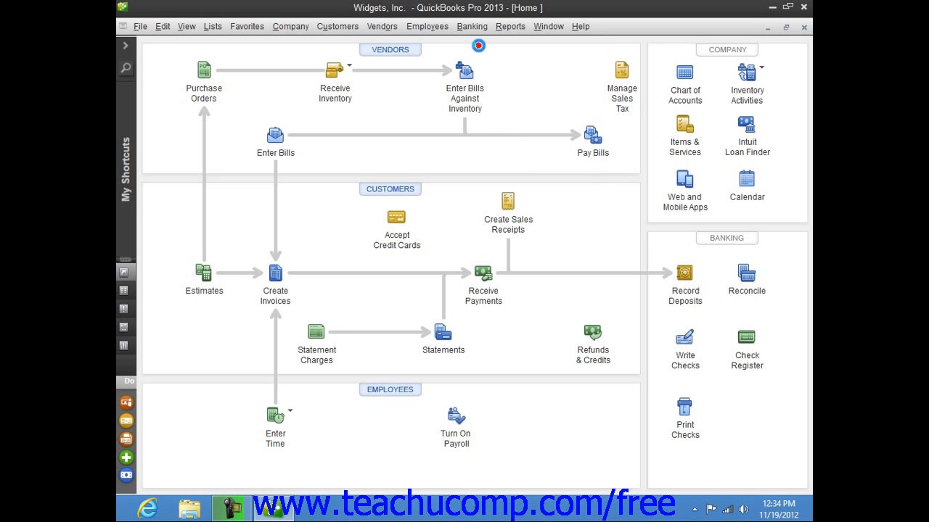
click(685, 336)
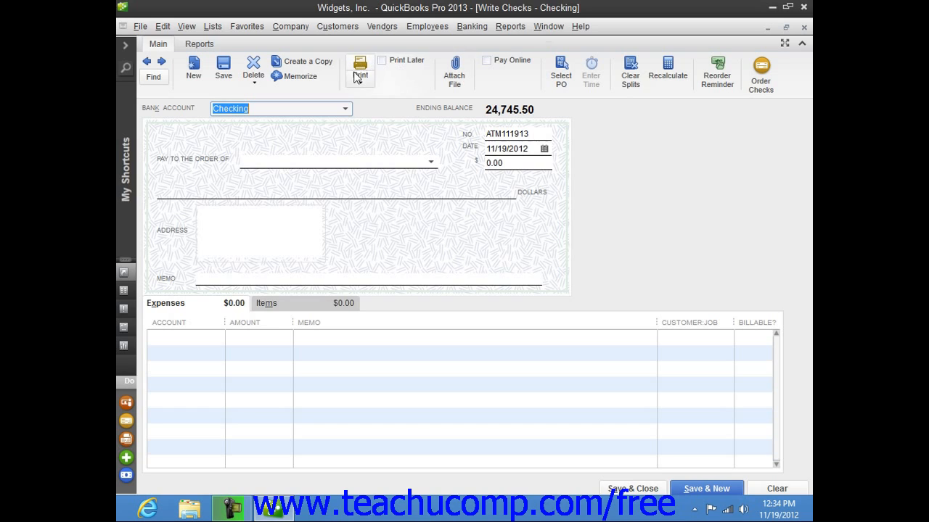
click(331, 157)
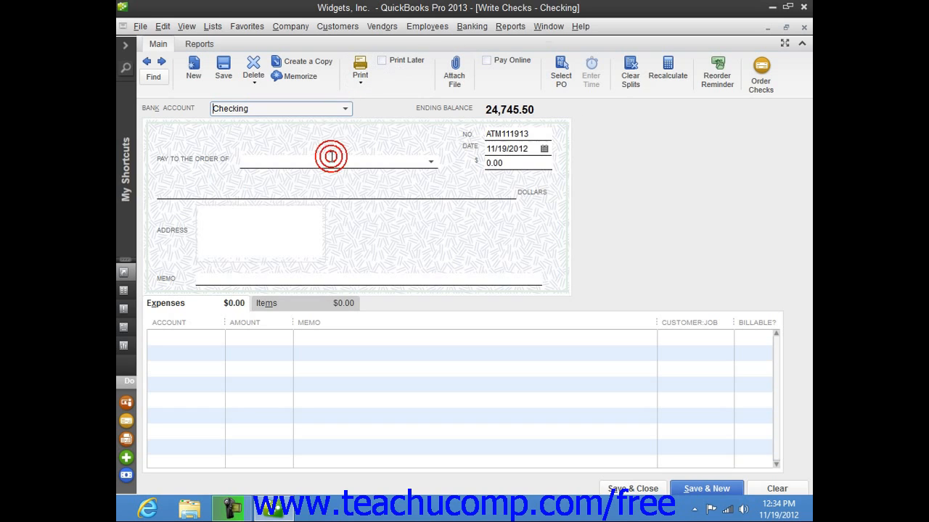
click(330, 158)
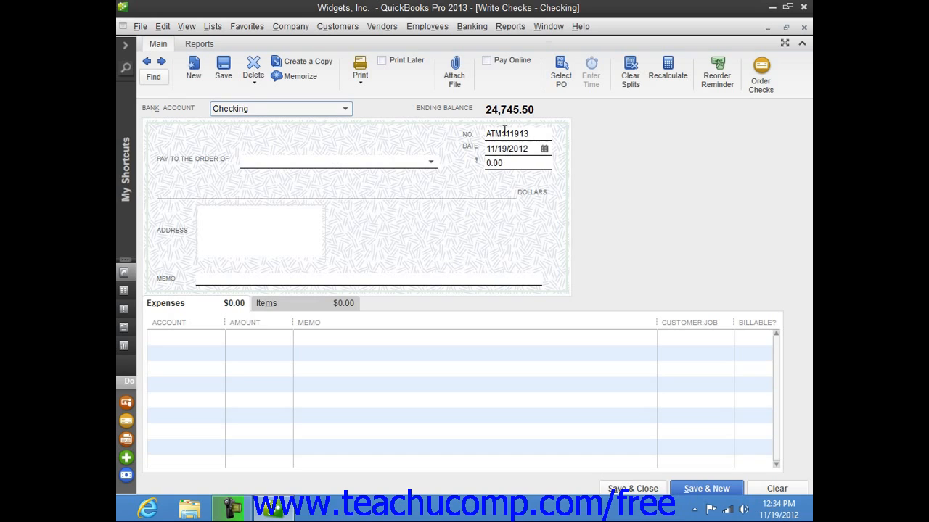
click(500, 133)
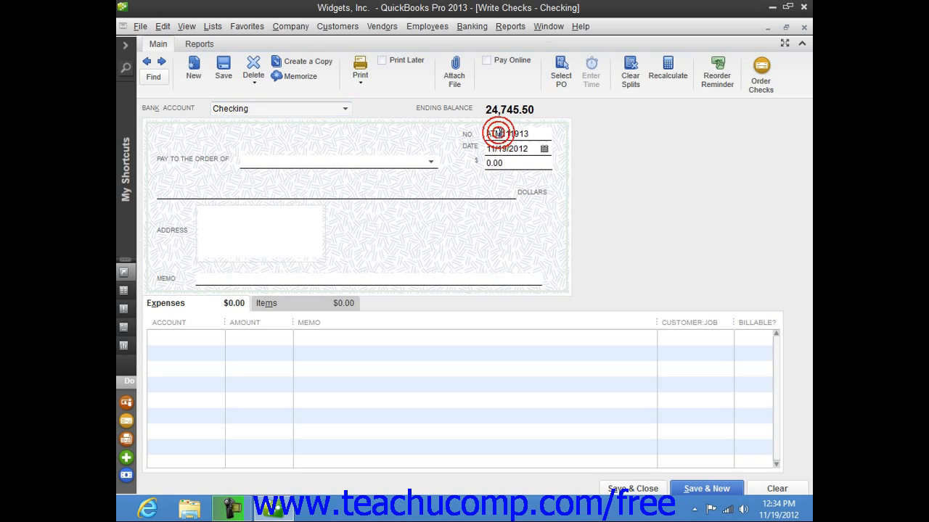
click(501, 133)
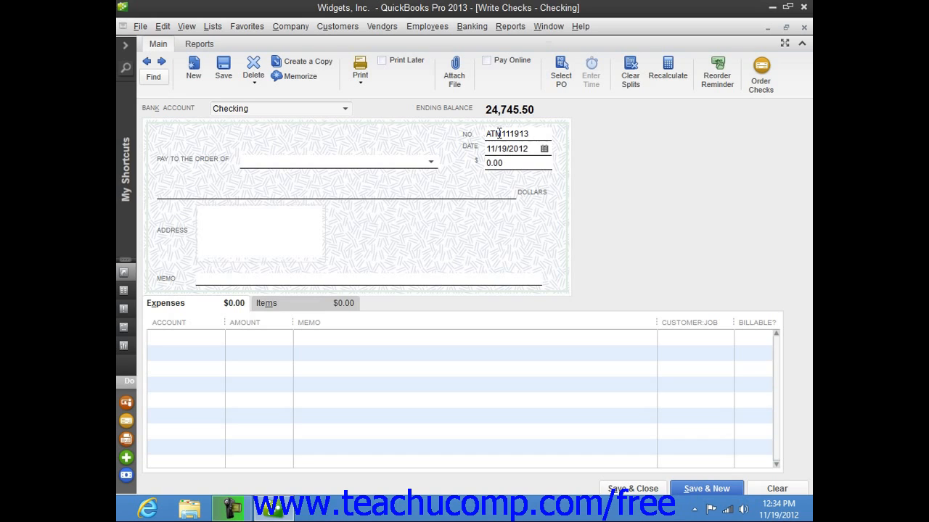
mouse_move(485, 100)
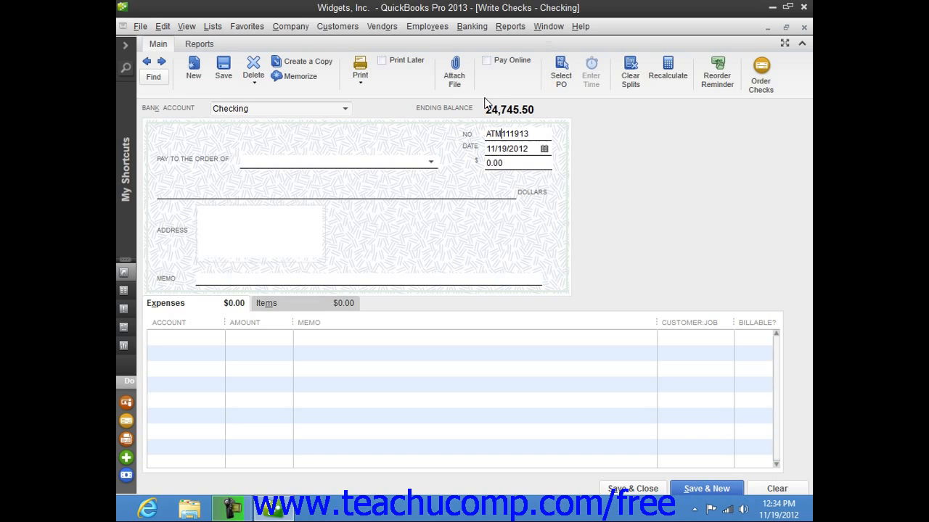
Mark the check Print Later and set its date to November 19, 2012.
click(383, 60)
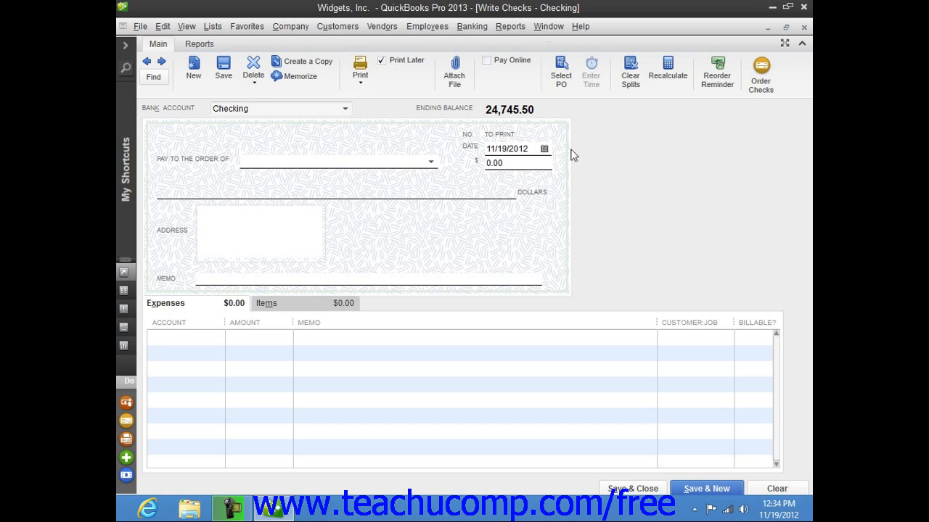
mouse_move(544, 152)
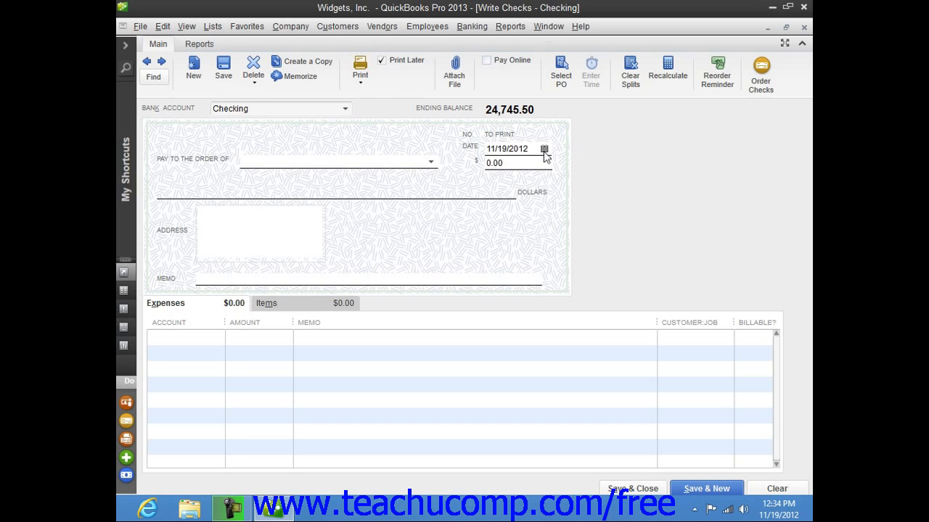
click(544, 148)
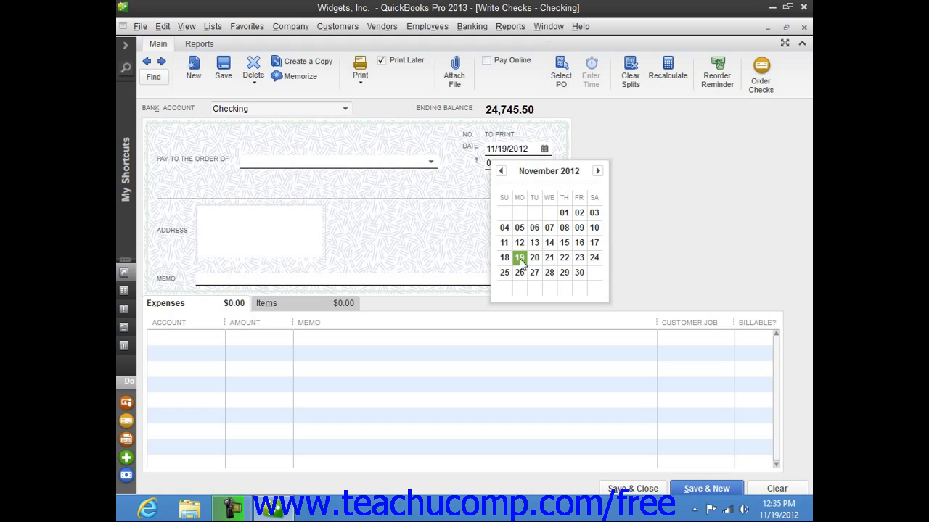
click(519, 258)
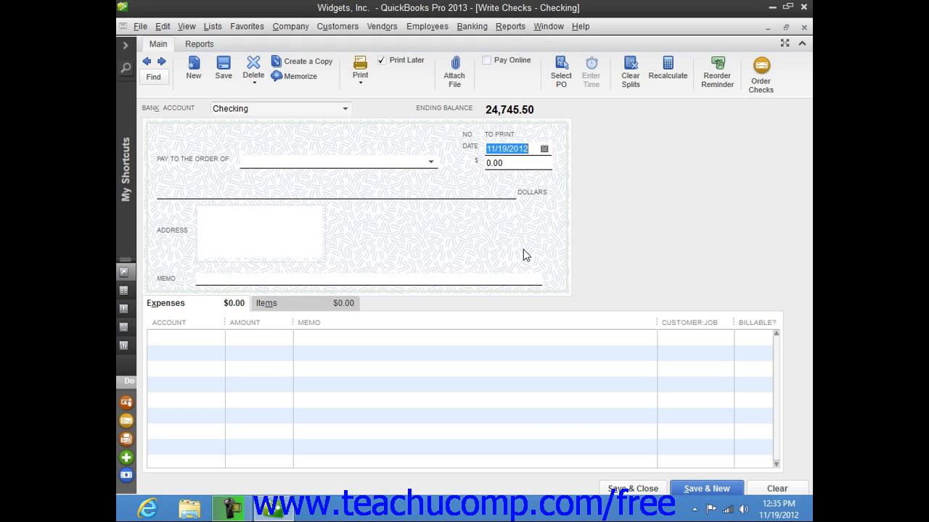
mouse_move(504, 232)
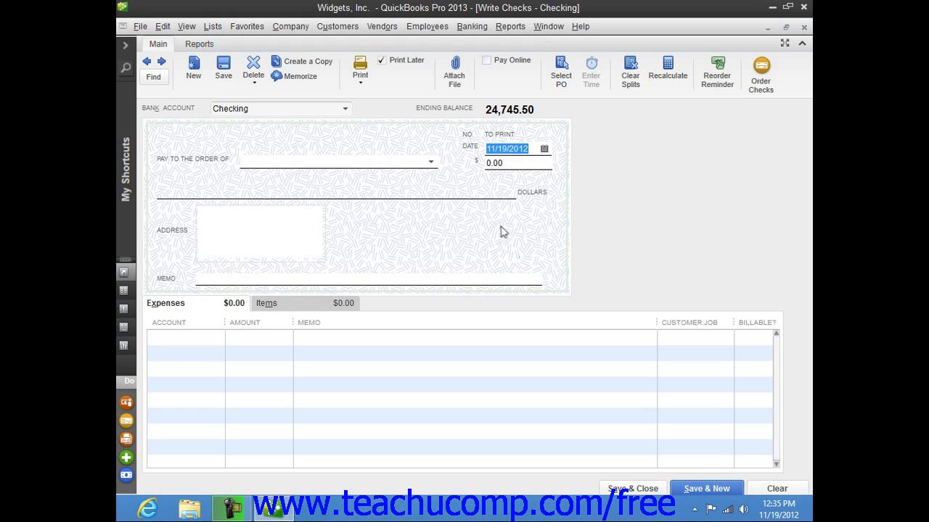
mouse_move(440, 176)
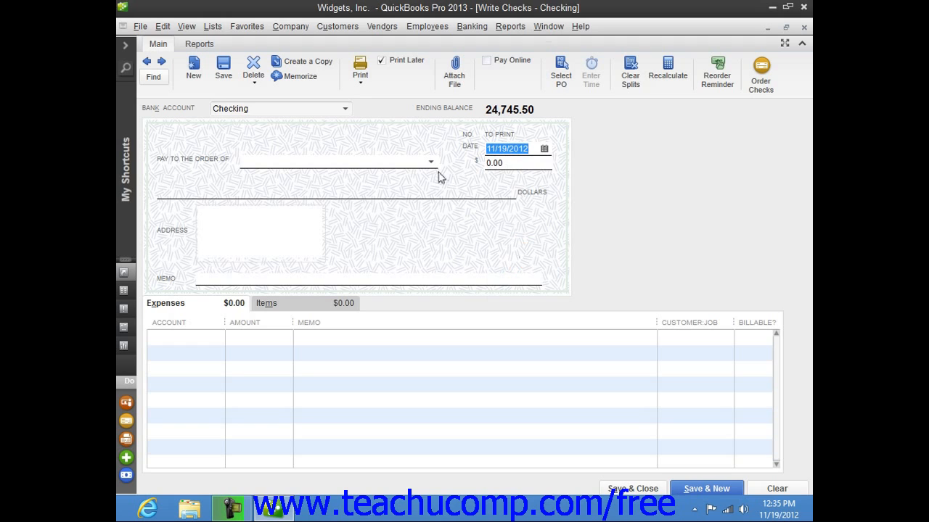
Pay the check to Office Supply Store with an amount of 100.00.
click(429, 161)
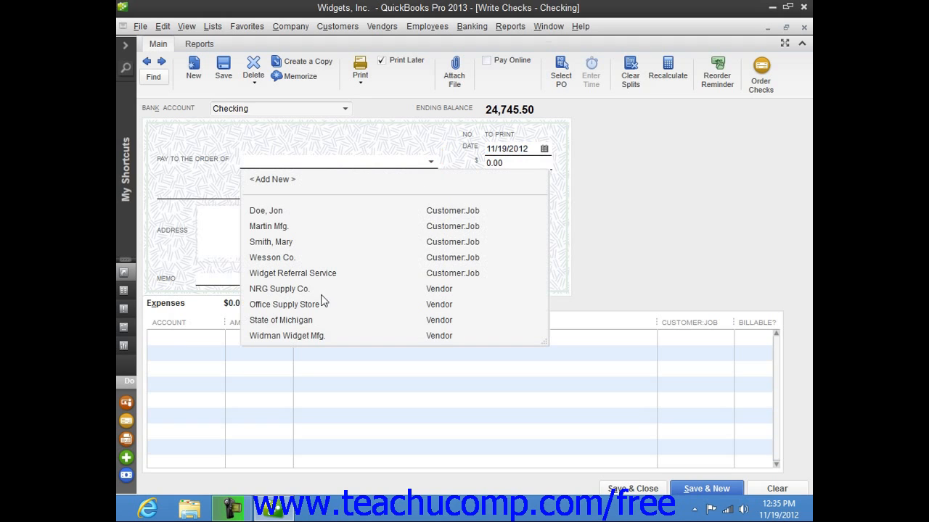
click(282, 304)
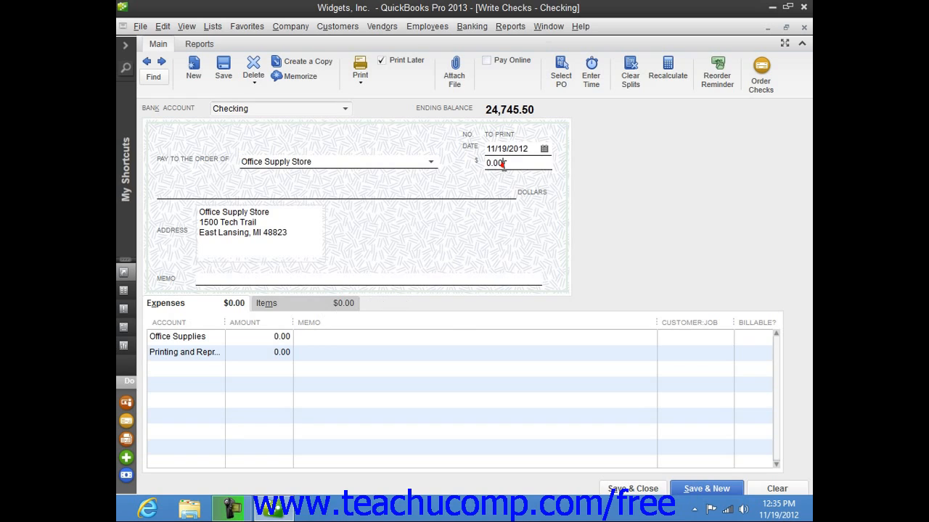
text(1)
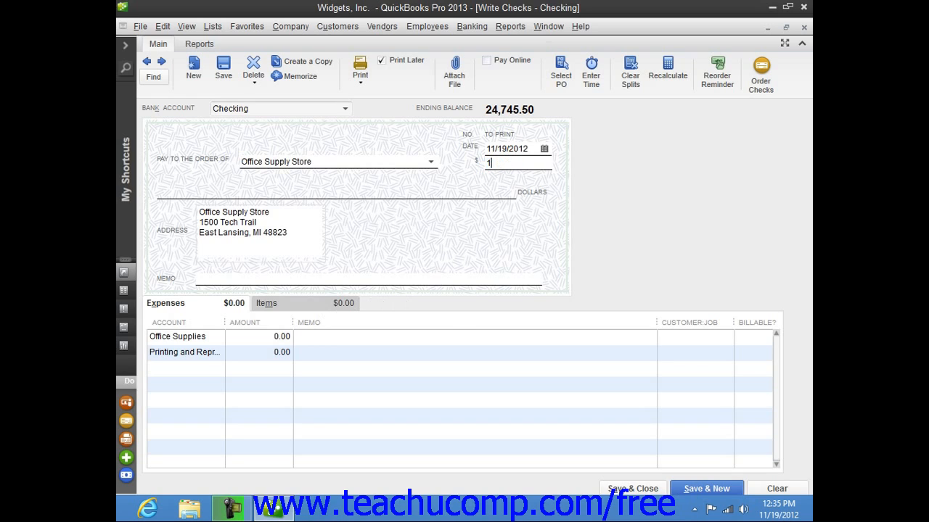
text(00.00)
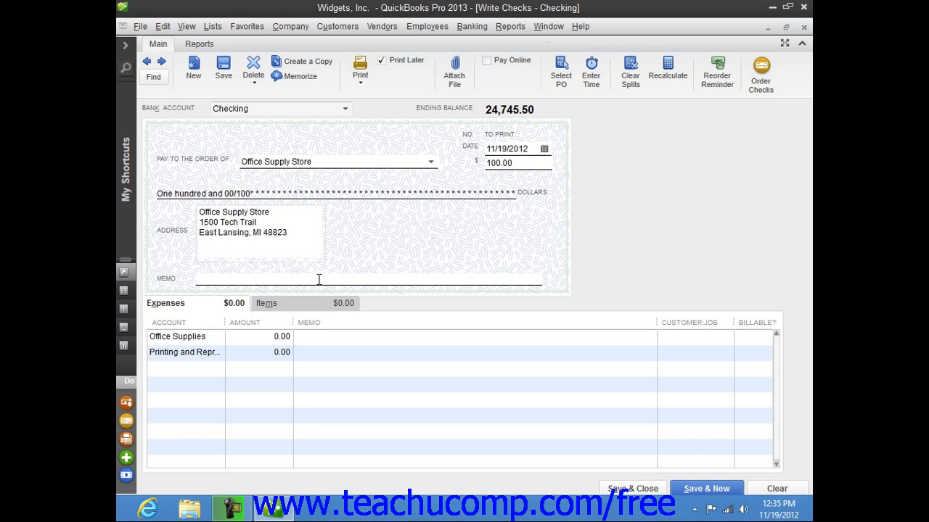
click(217, 279)
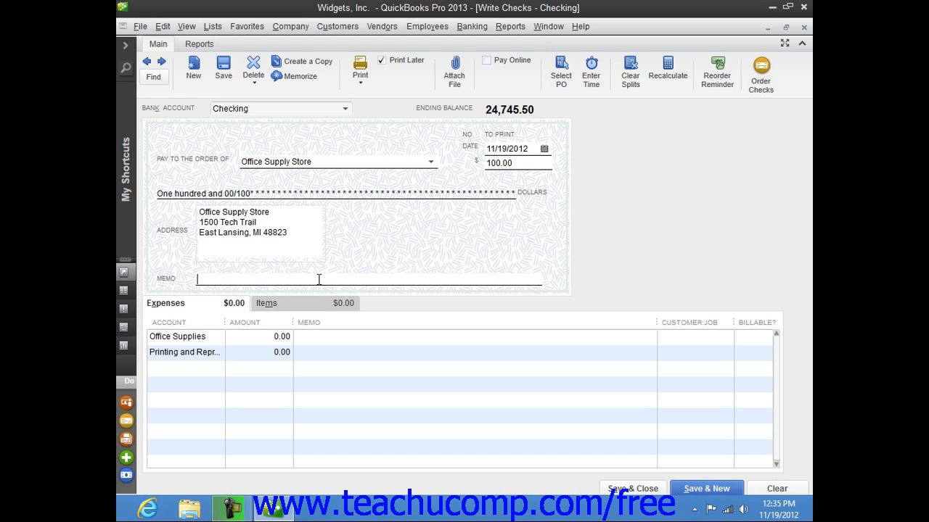
mouse_move(295, 295)
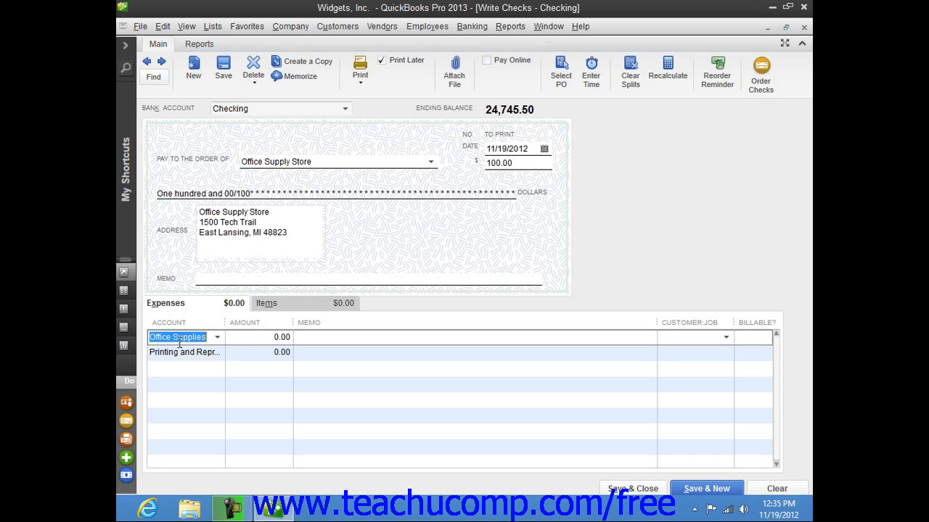
Set the first expense line to Office Supplies with amount 80.00.
click(217, 337)
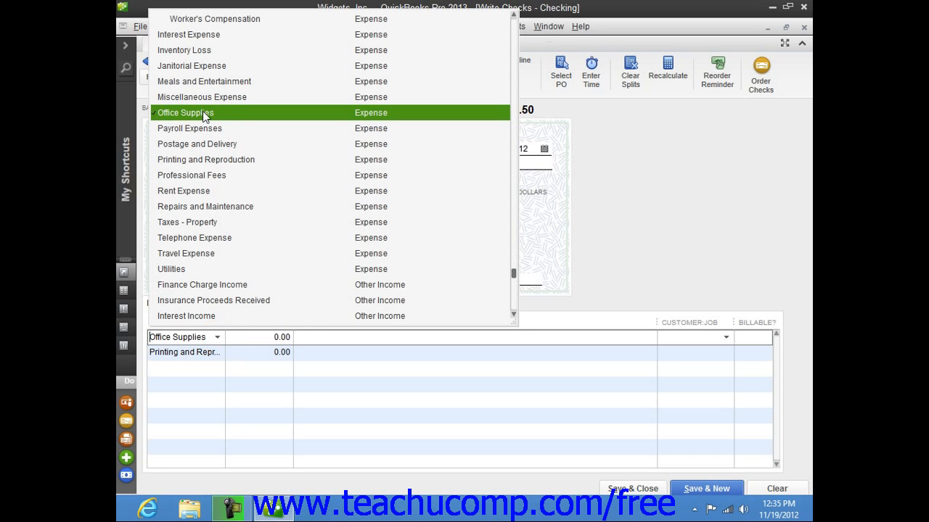
click(185, 113)
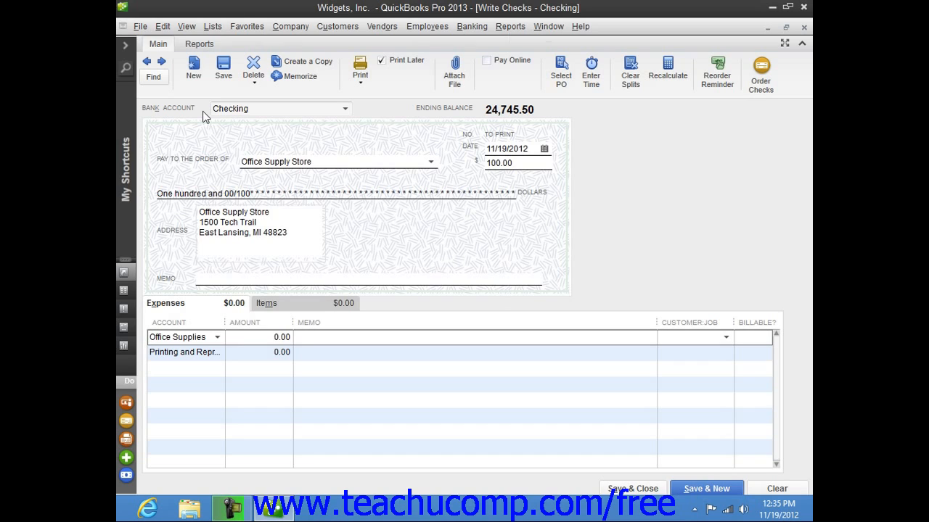
click(272, 337)
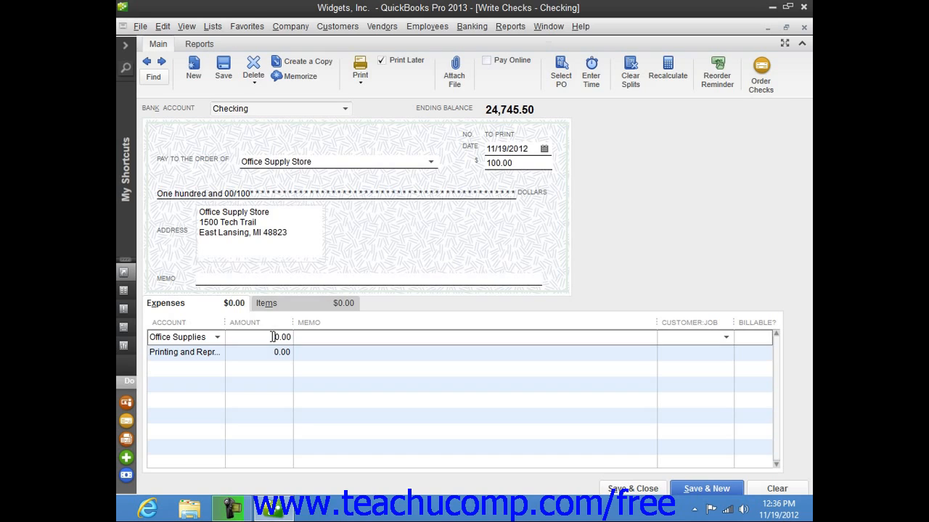
text(80.00)
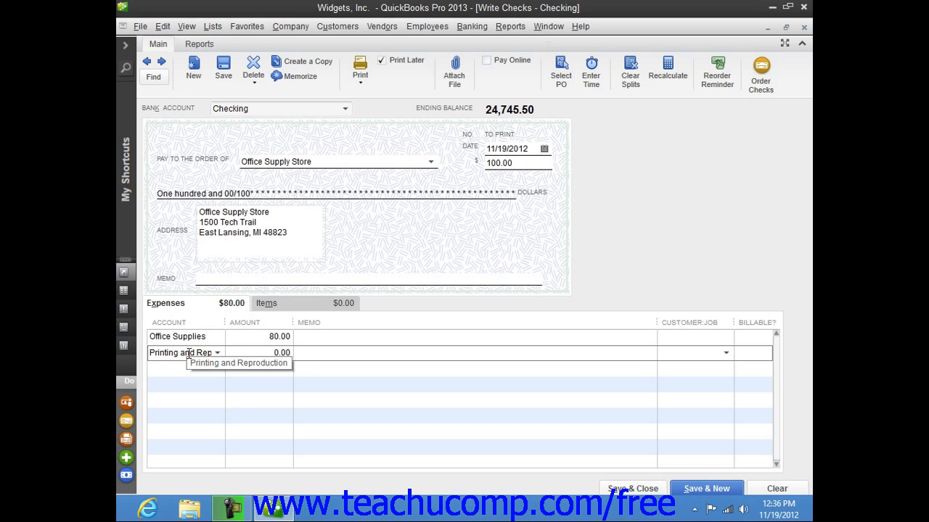
Set the second expense line's account to Printing and Reproduction.
click(217, 353)
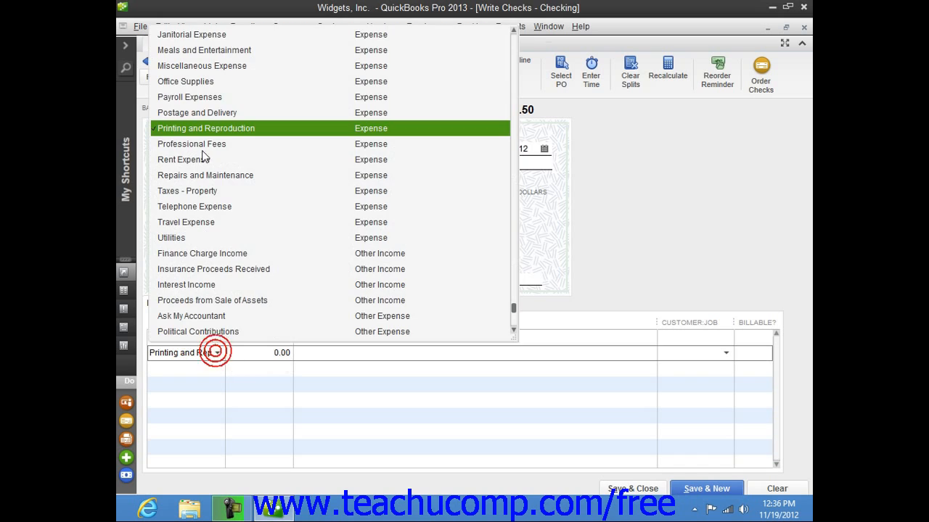
click(205, 128)
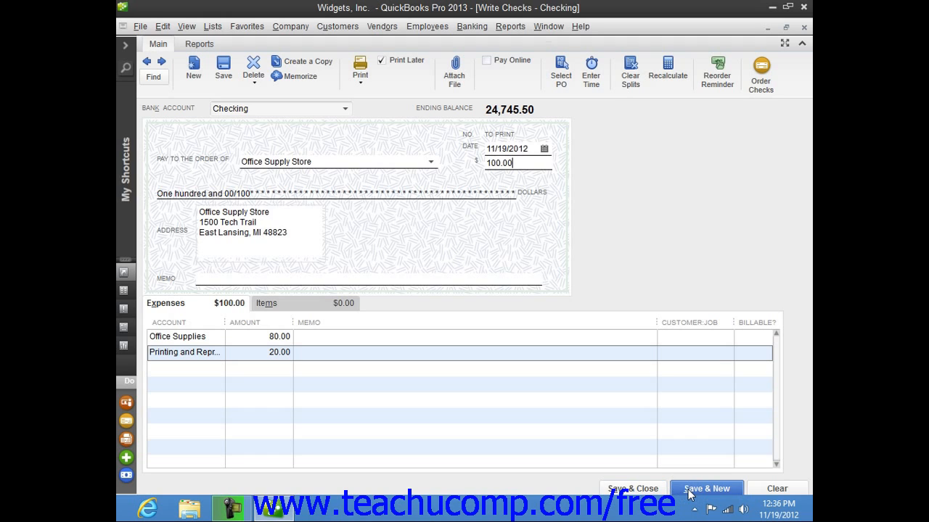
Save and close the $100.00 check to Office Supply Store.
click(706, 488)
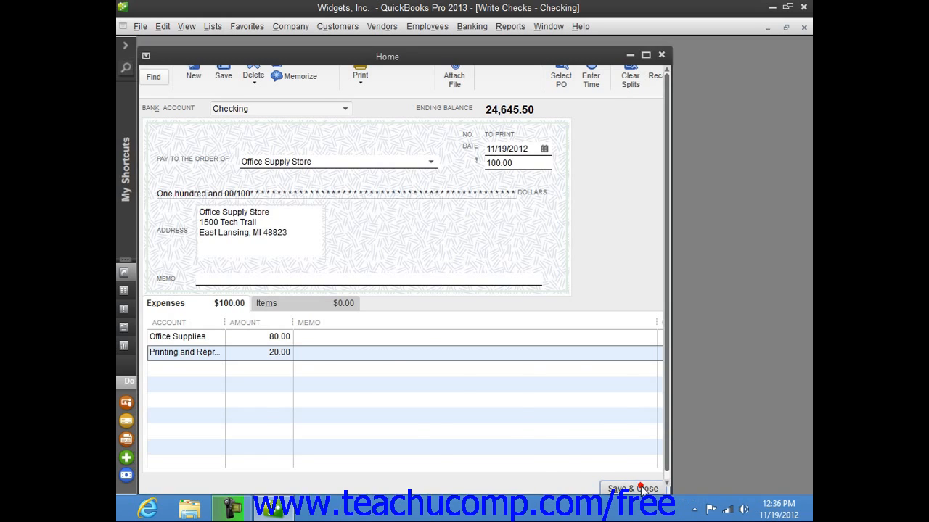
click(633, 486)
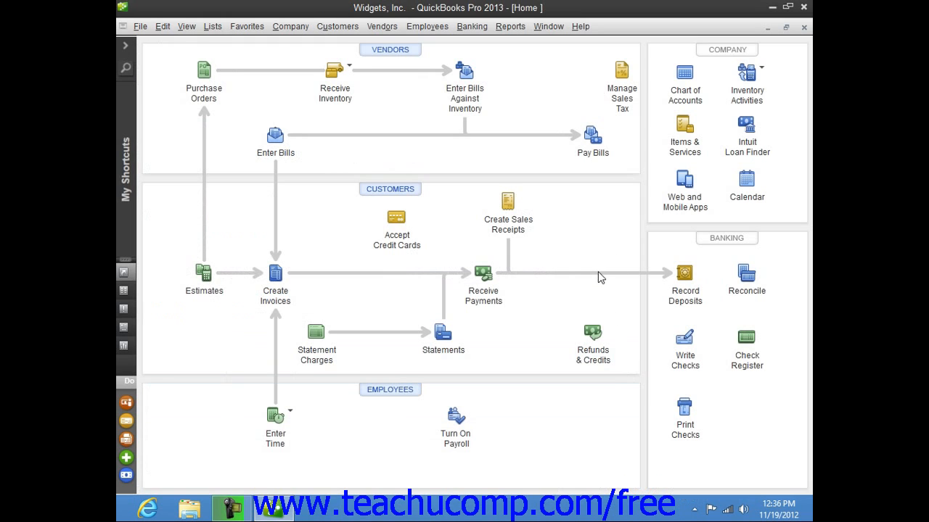